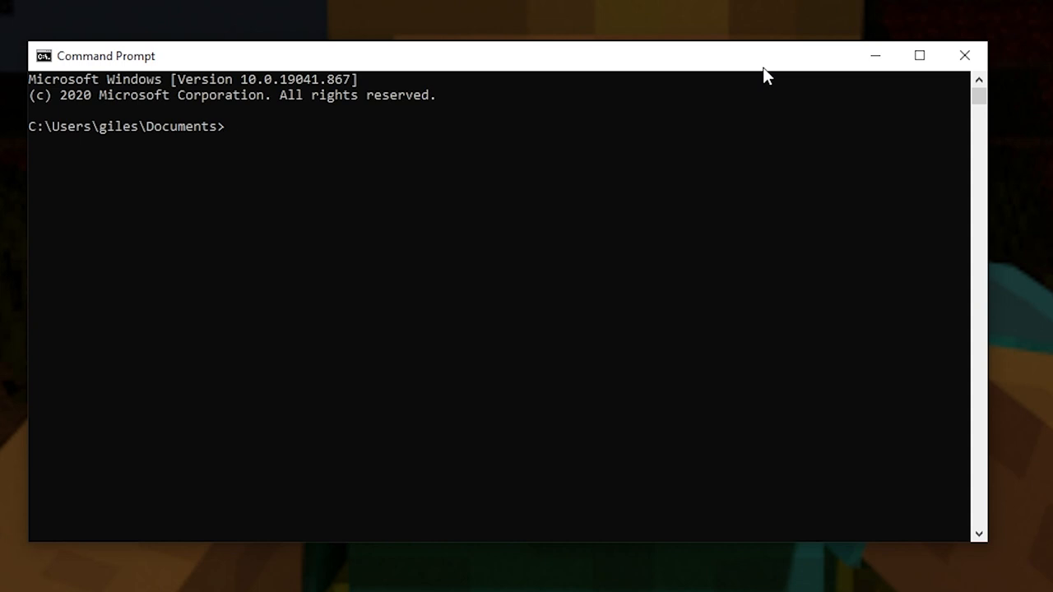
{"action": "type", "text": "m"}
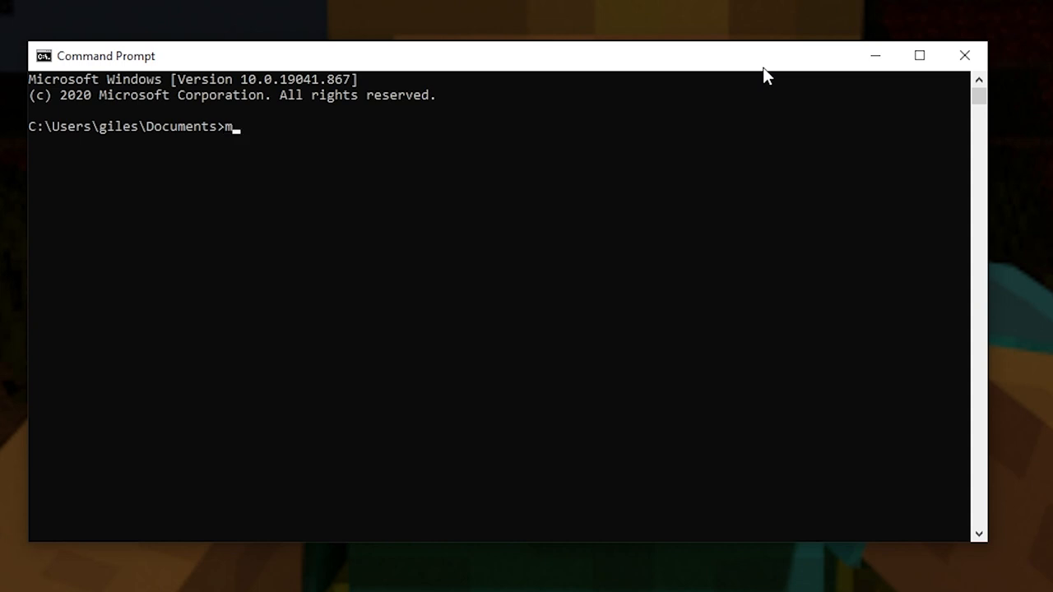
{"action": "type", "text": "kdir"}
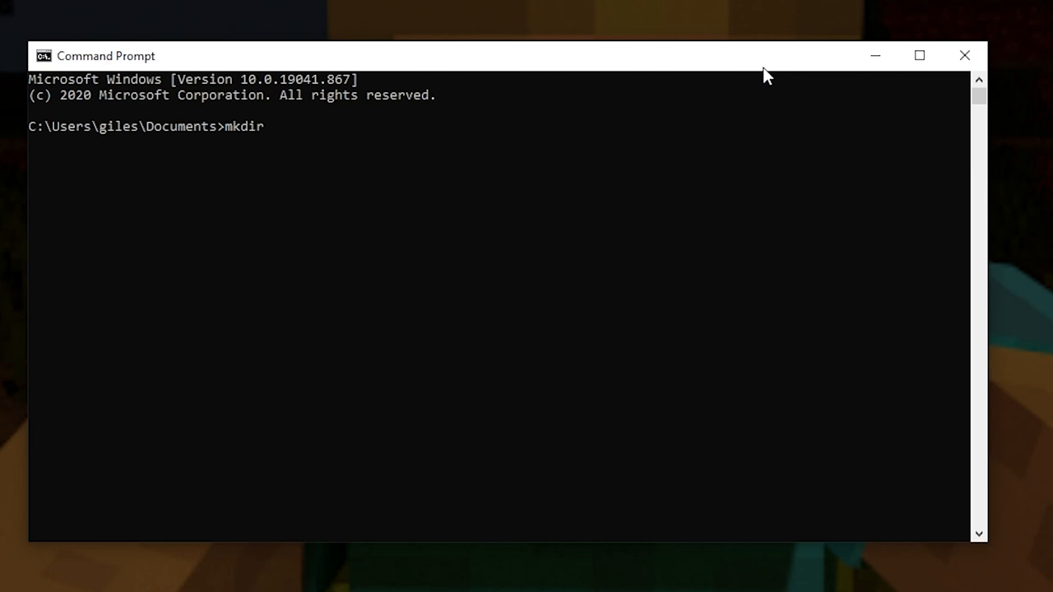
{"action": "type", "text": "sh"}
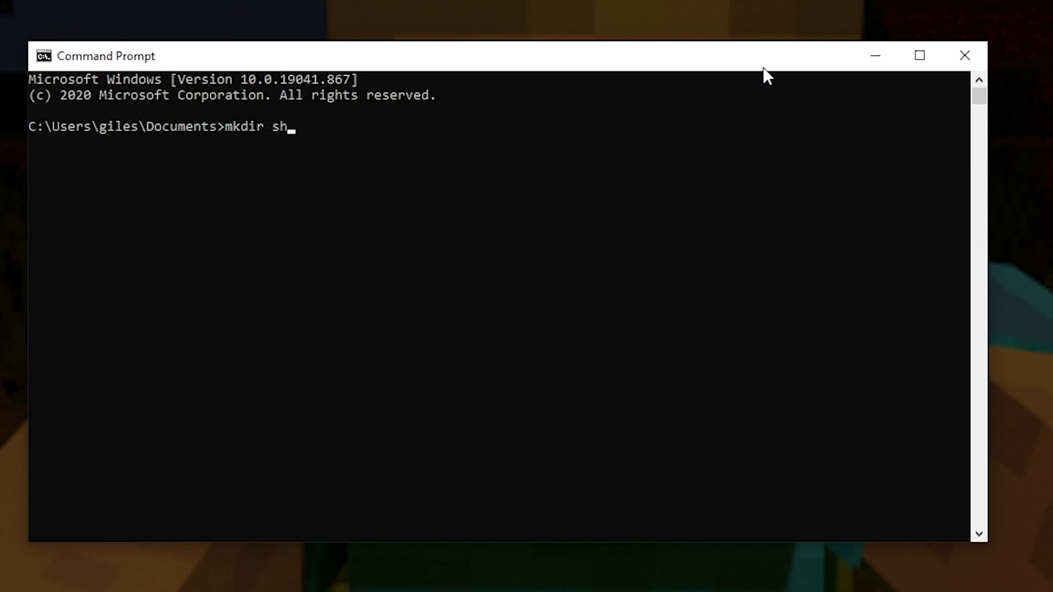
{"action": "type", "text": "ared_fil"}
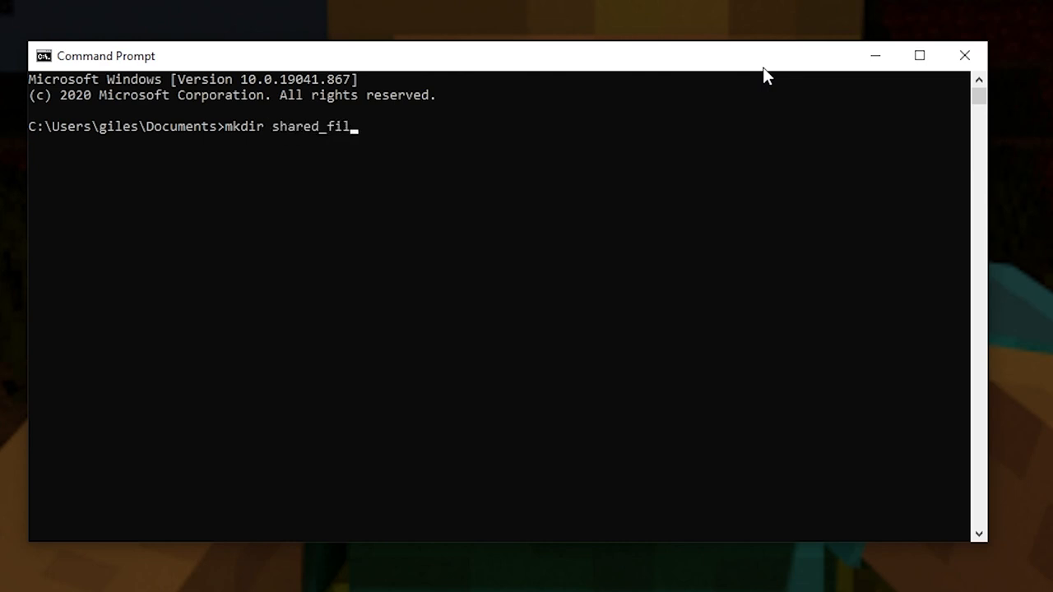